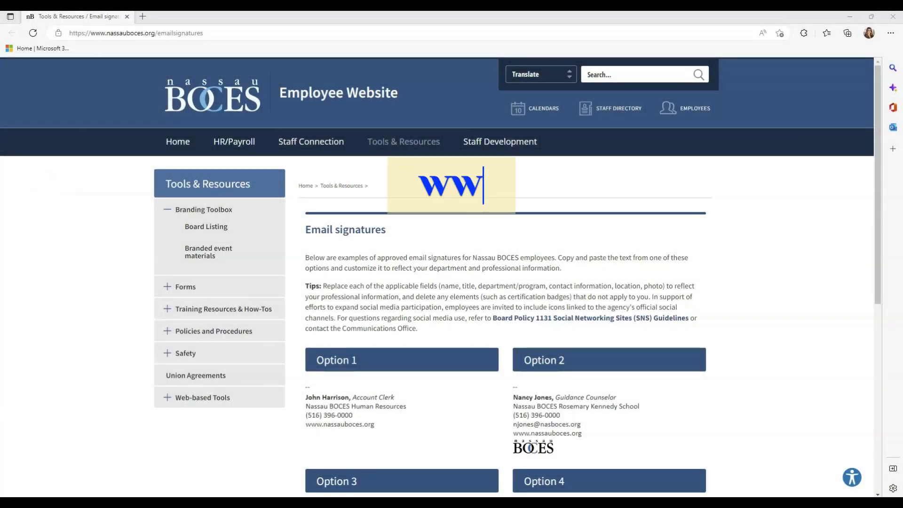
pyautogui.write('www.nassauboces.org/emailsignatures')
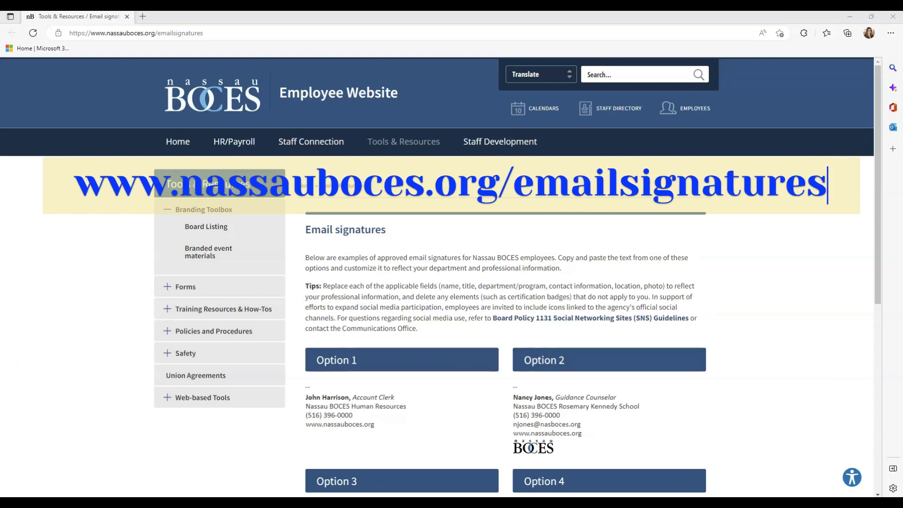
pyautogui.click(135, 33)
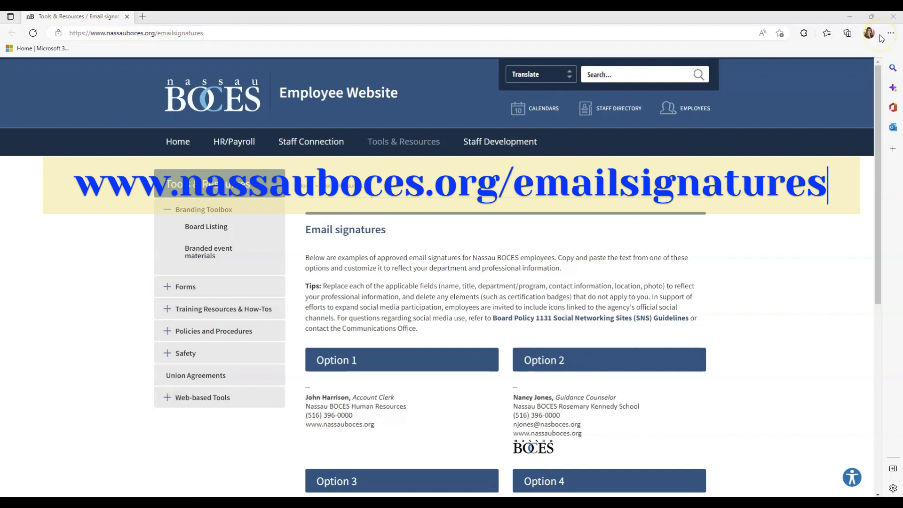
pyautogui.scroll(-3)
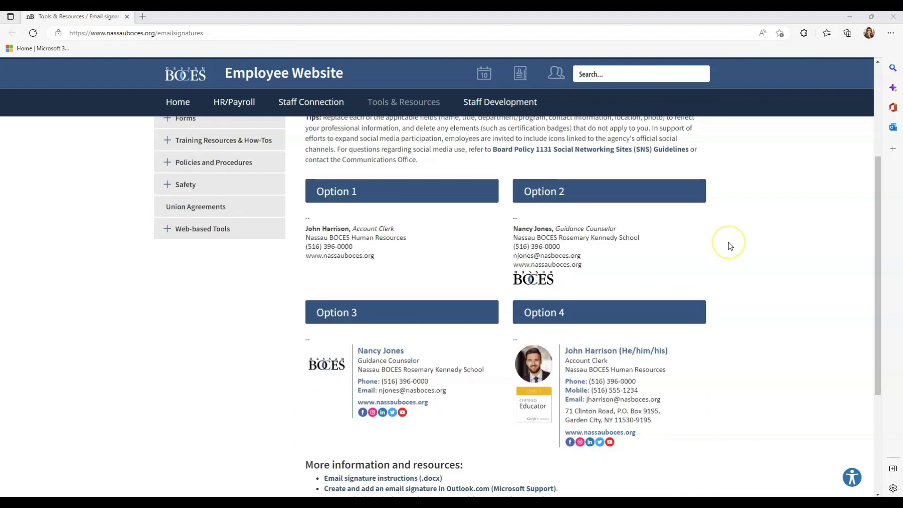
# - Select the full Option 4 example signature and copy it to the clipboard
pyautogui.scroll(-3)
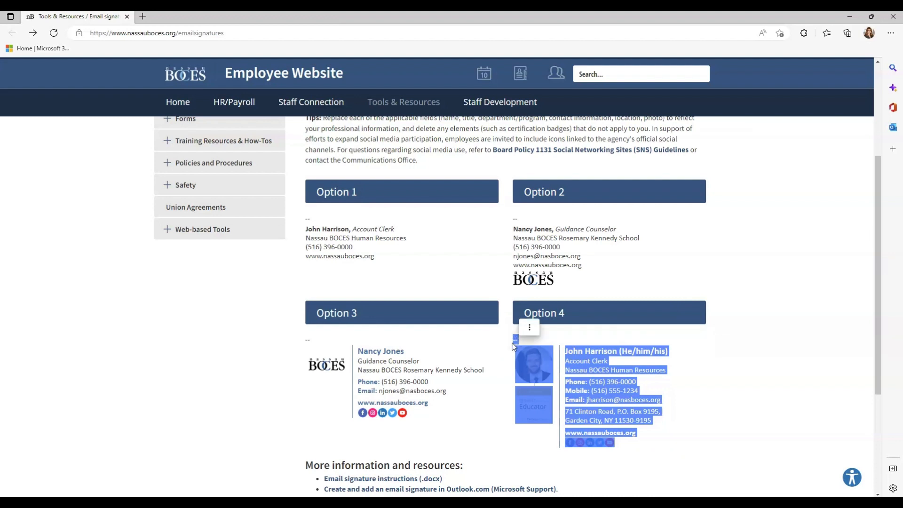
pyautogui.click(528, 328)
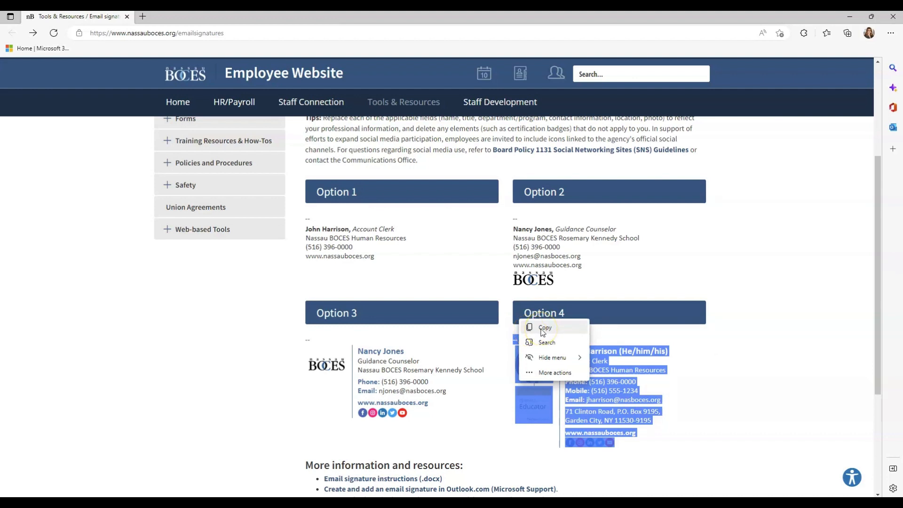
pyautogui.click(555, 373)
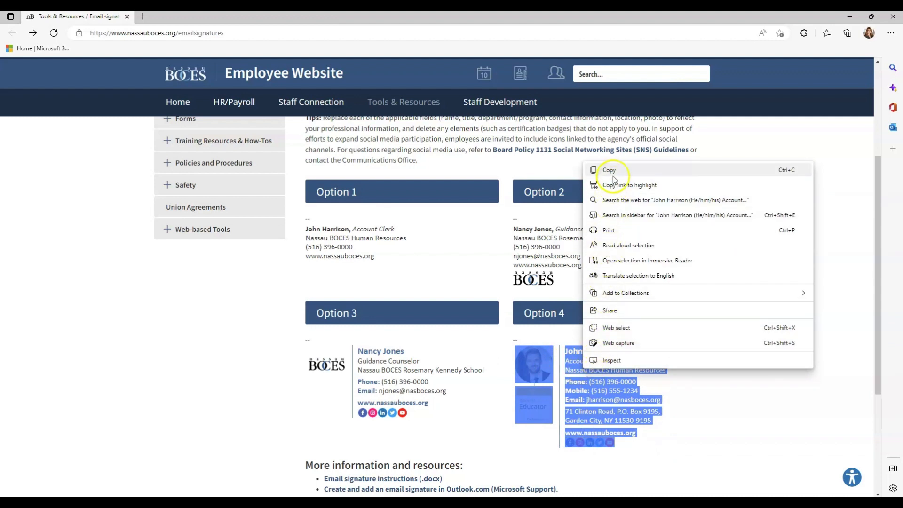
pyautogui.click(609, 170)
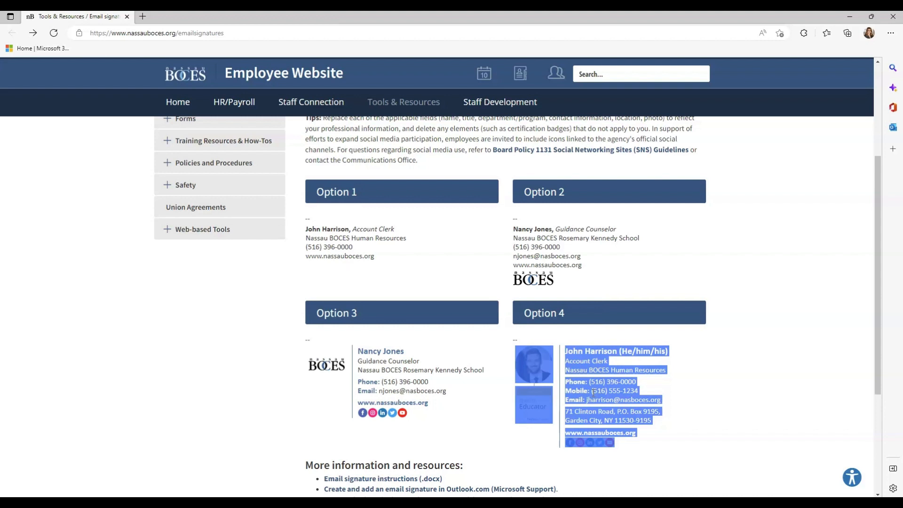
pyautogui.moveTo(482, 344)
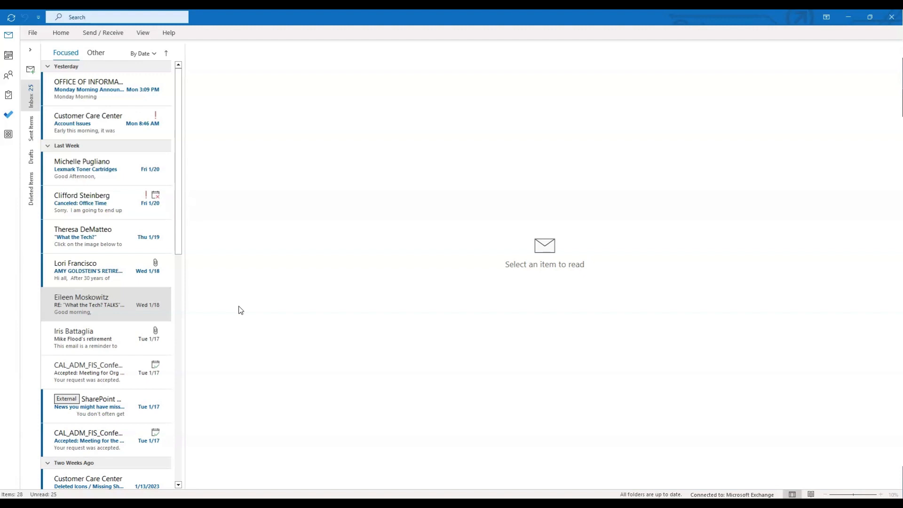
pyautogui.moveTo(210, 126)
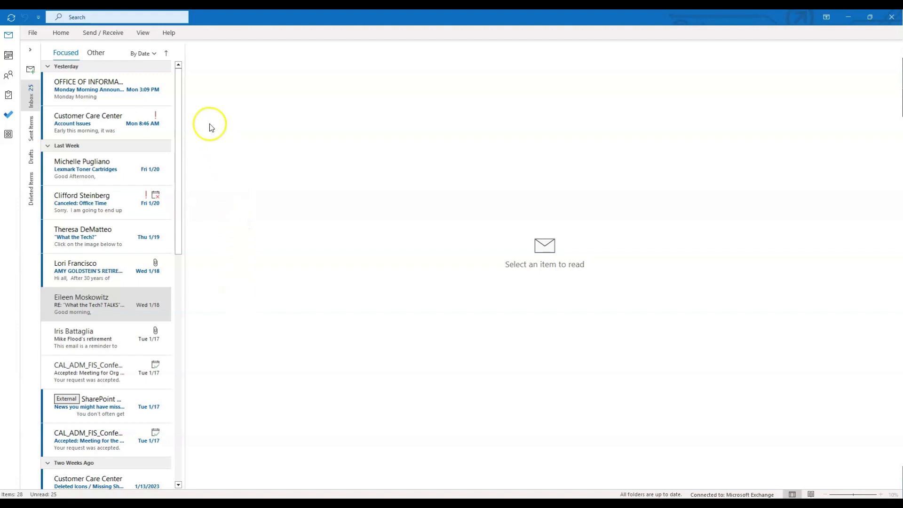
# - Create a new email and paste the copied Option 4 signature into its body
pyautogui.click(60, 32)
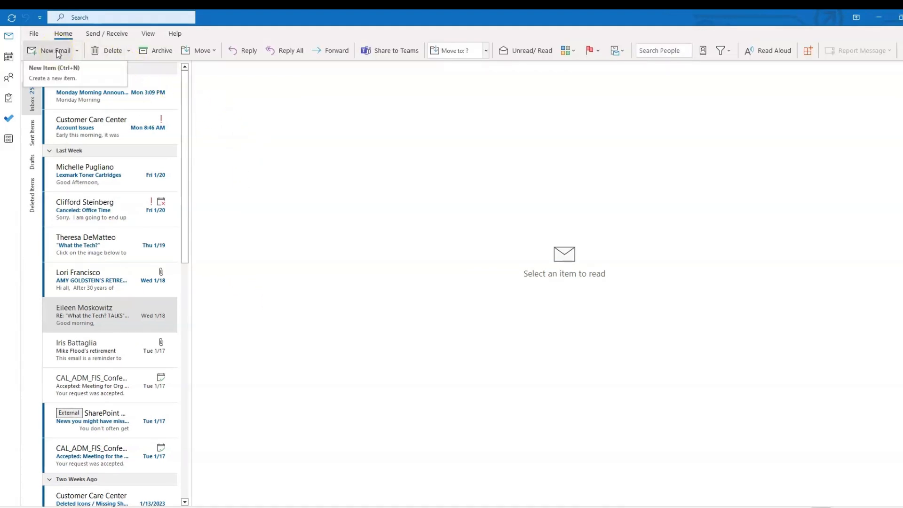
pyautogui.click(51, 50)
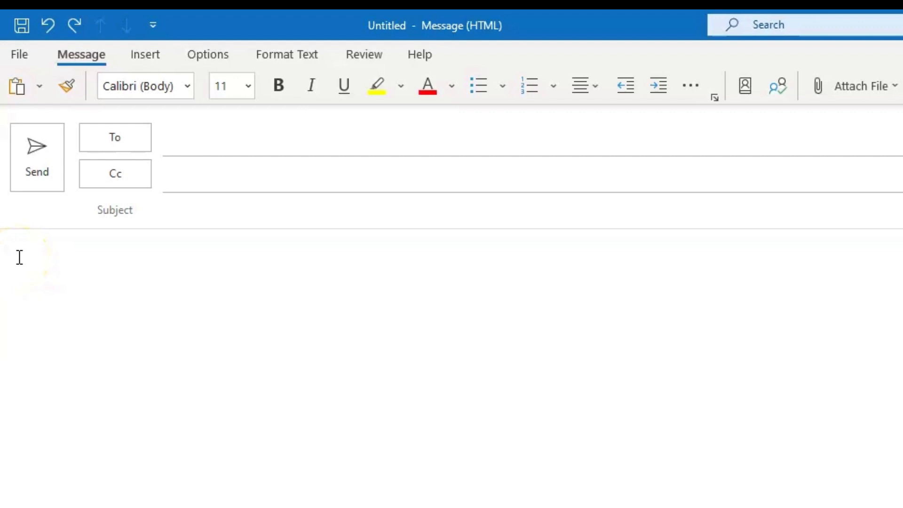
pyautogui.rightClick(19, 256)
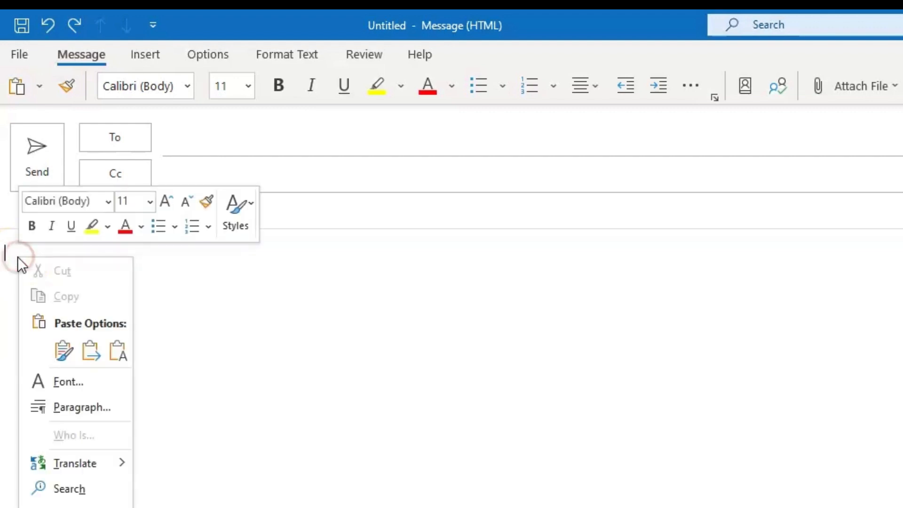
pyautogui.click(63, 350)
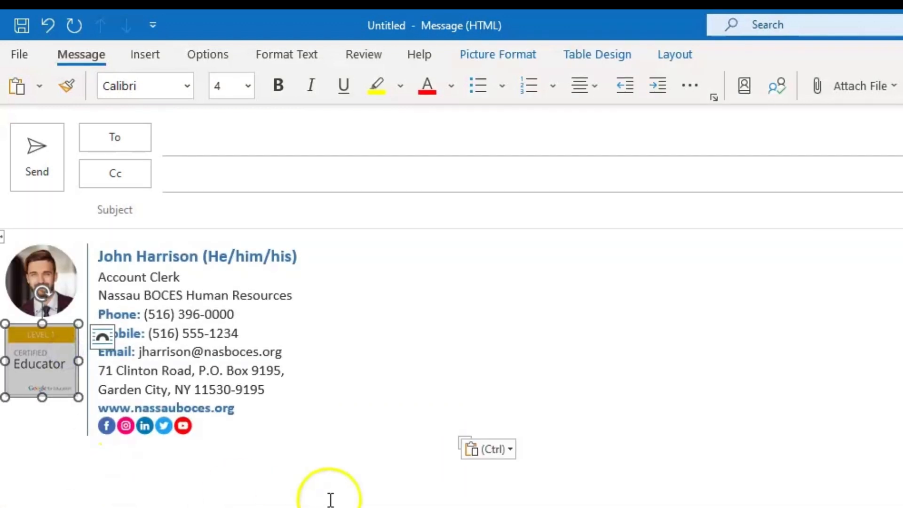
pyautogui.click(271, 416)
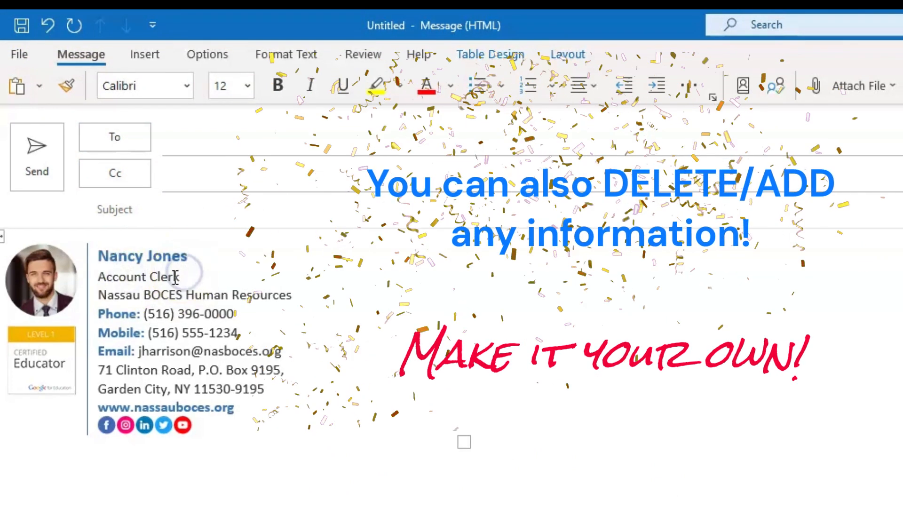
pyautogui.write('Supervisor')
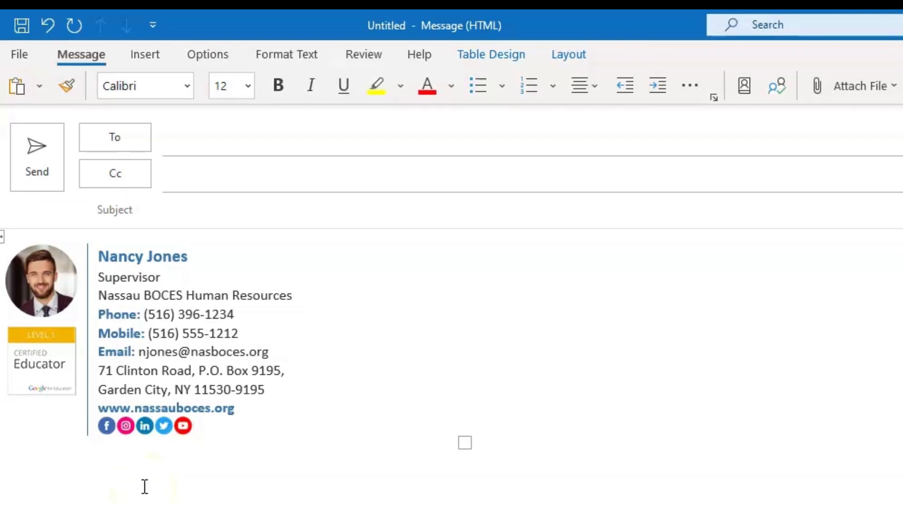
pyautogui.click(41, 282)
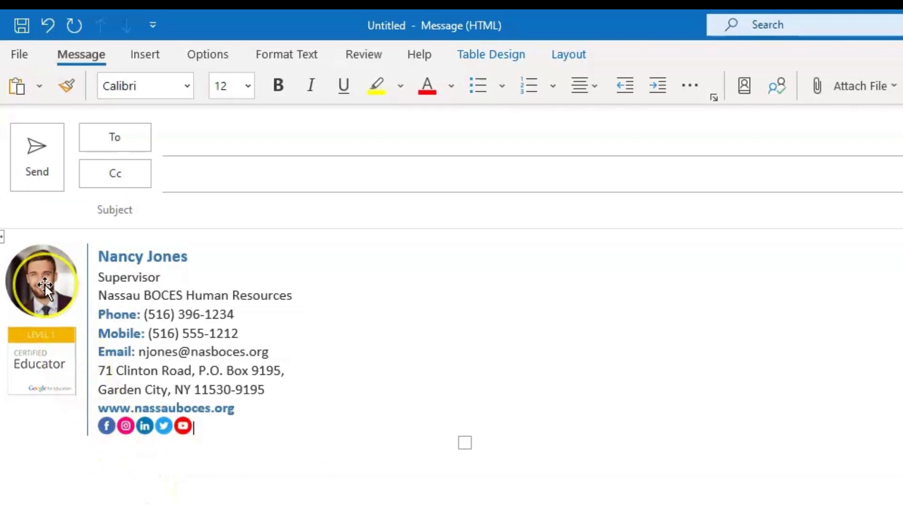
pyautogui.click(42, 282)
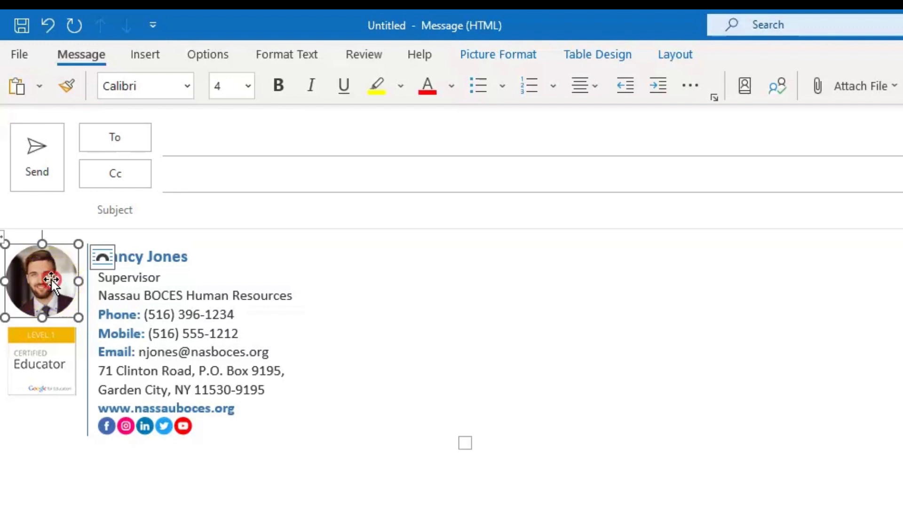
# - Replace the sample photo with the headshot picture from the Desktop via Change Picture
pyautogui.rightClick(50, 280)
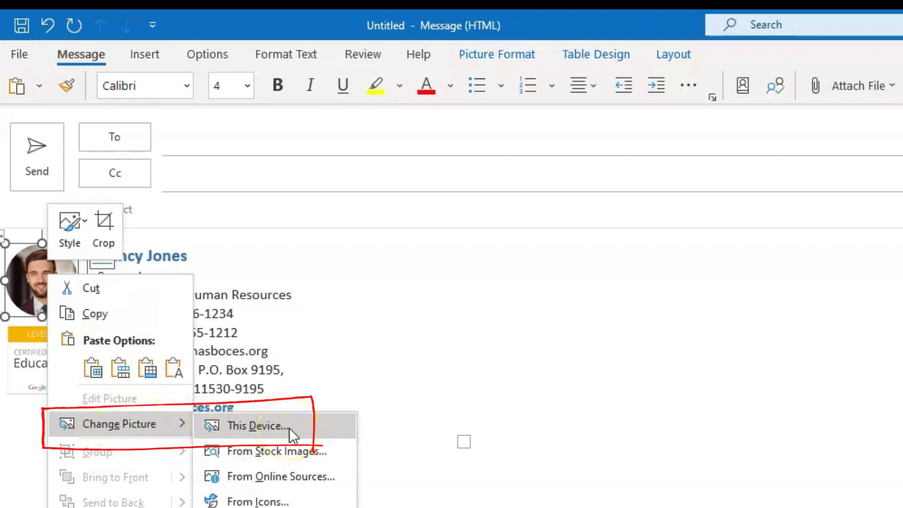
pyautogui.click(242, 425)
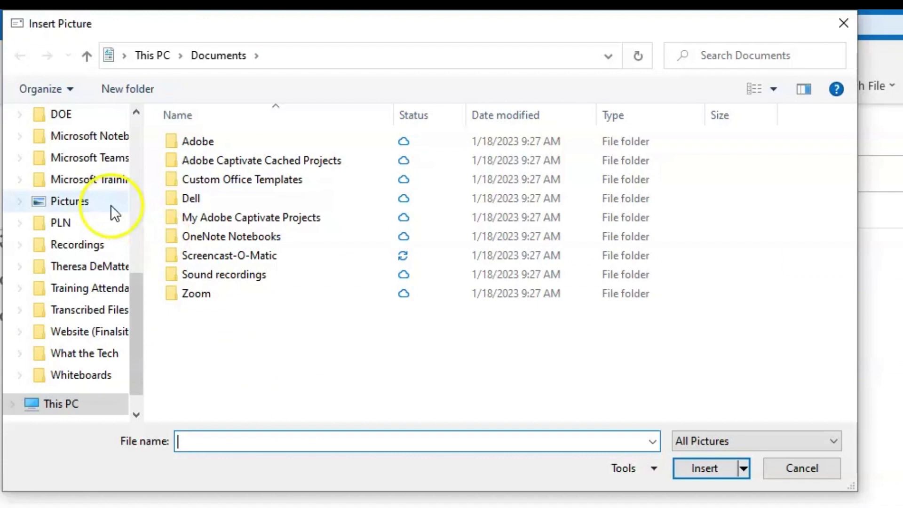
pyautogui.click(70, 201)
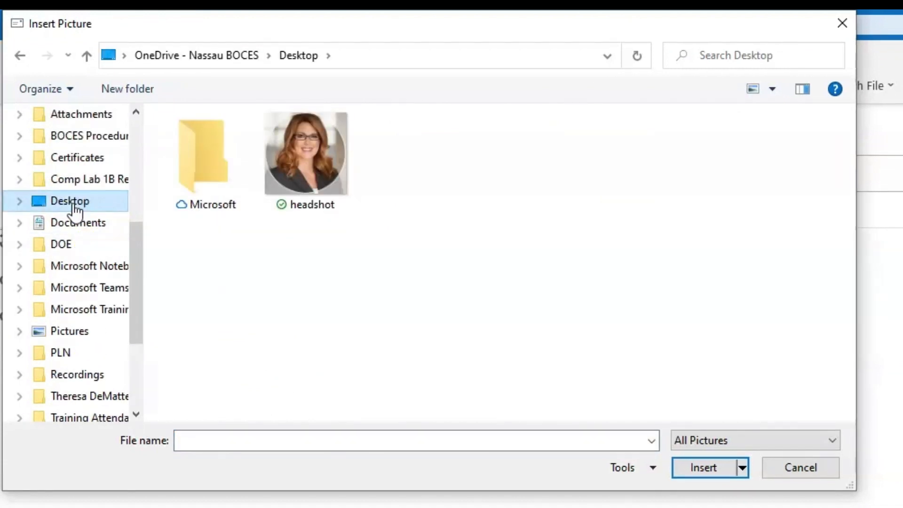
pyautogui.click(306, 152)
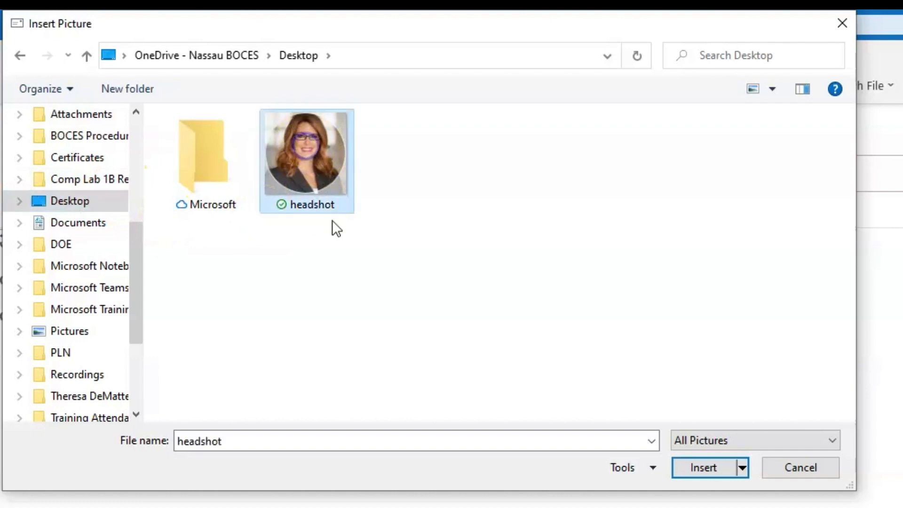
pyautogui.click(703, 467)
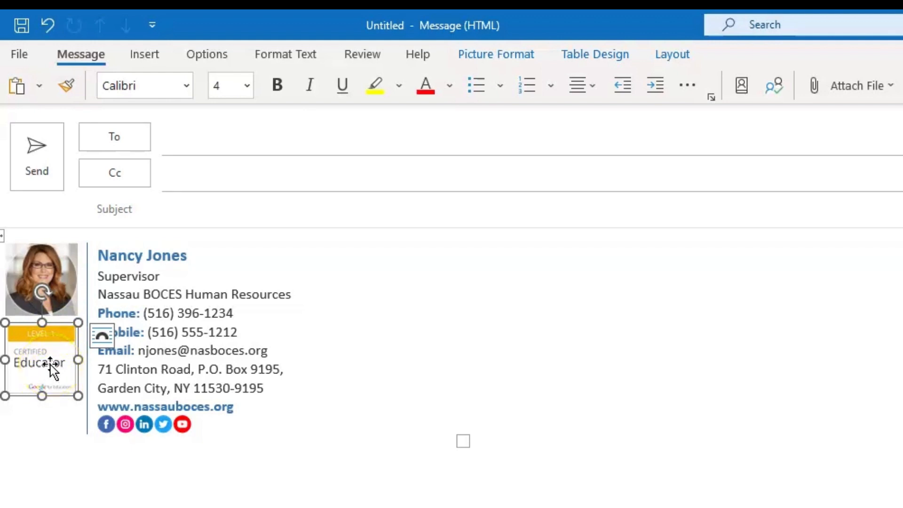
pyautogui.rightClick(41, 357)
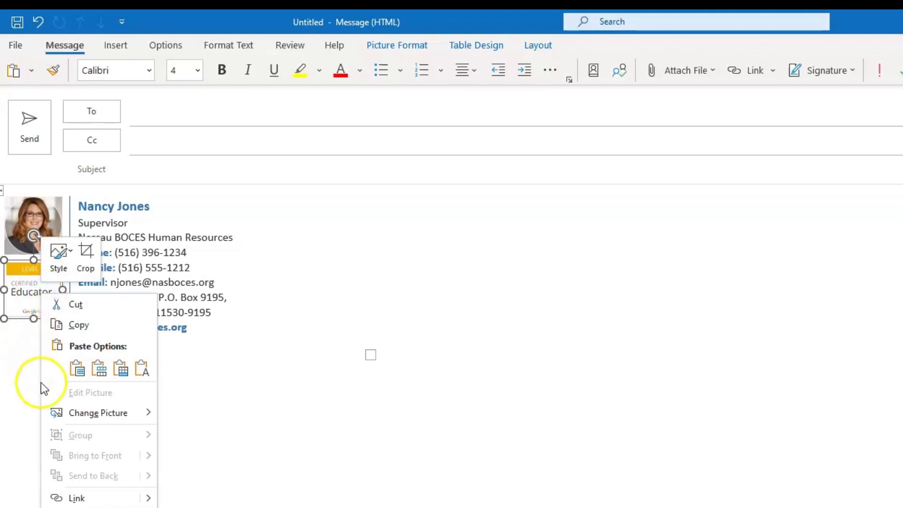
pyautogui.moveTo(98, 412)
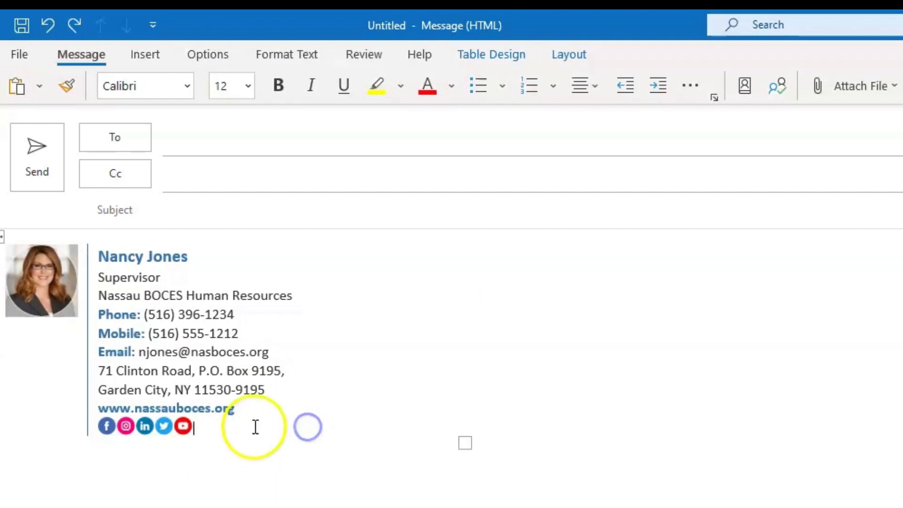
# - Select the whole signature table in the draft and copy it
pyautogui.click(17, 258)
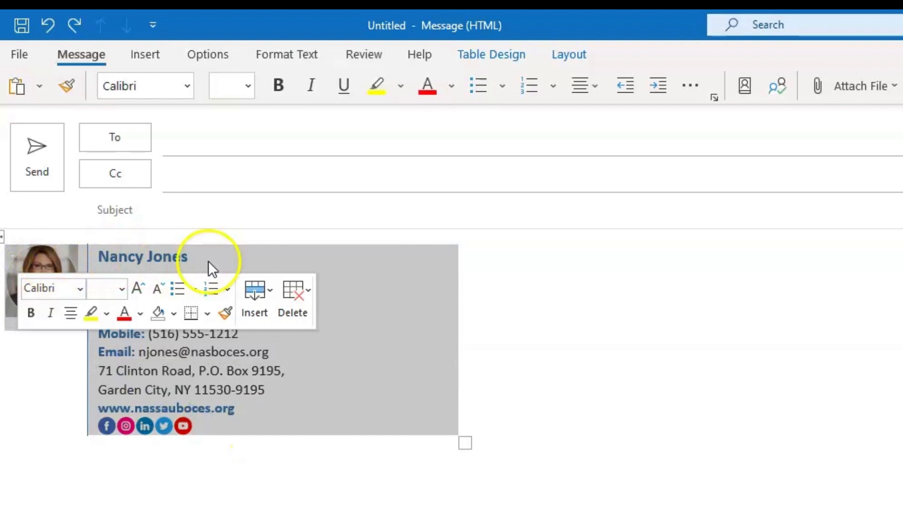
pyautogui.rightClick(369, 296)
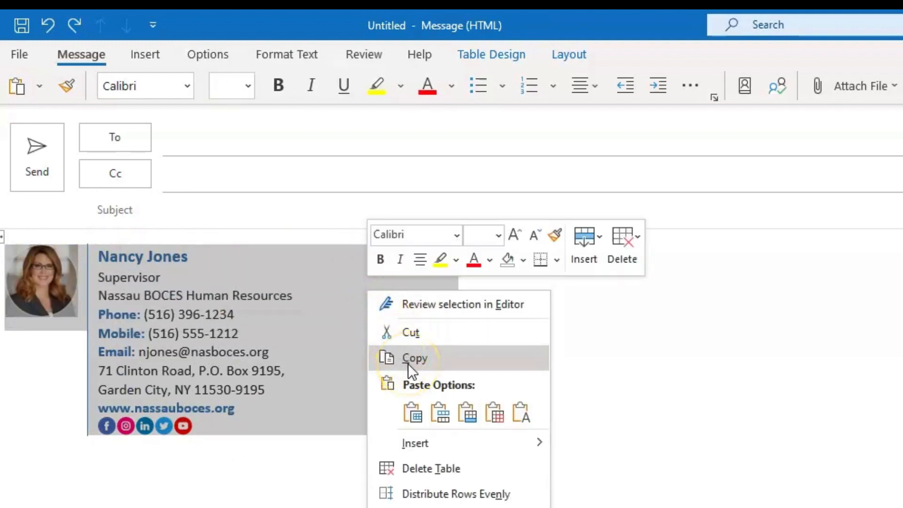
pyautogui.click(415, 358)
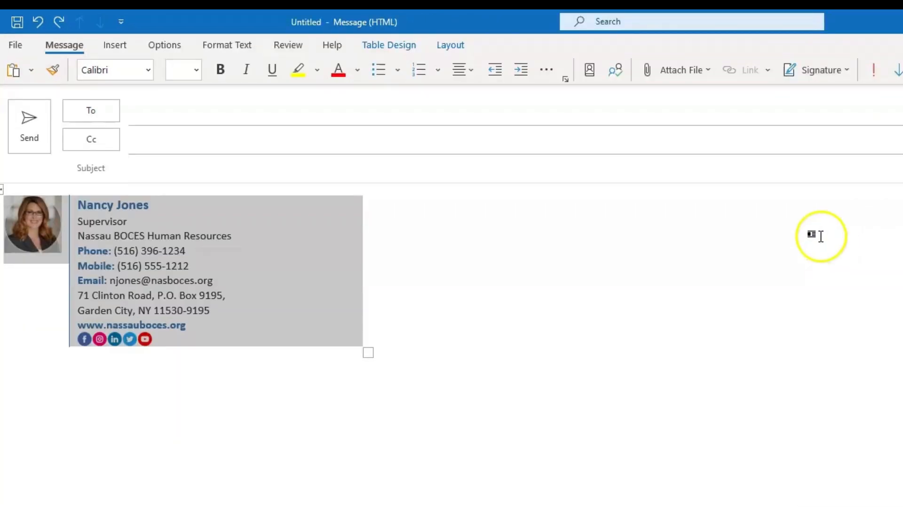
pyautogui.moveTo(748, 69)
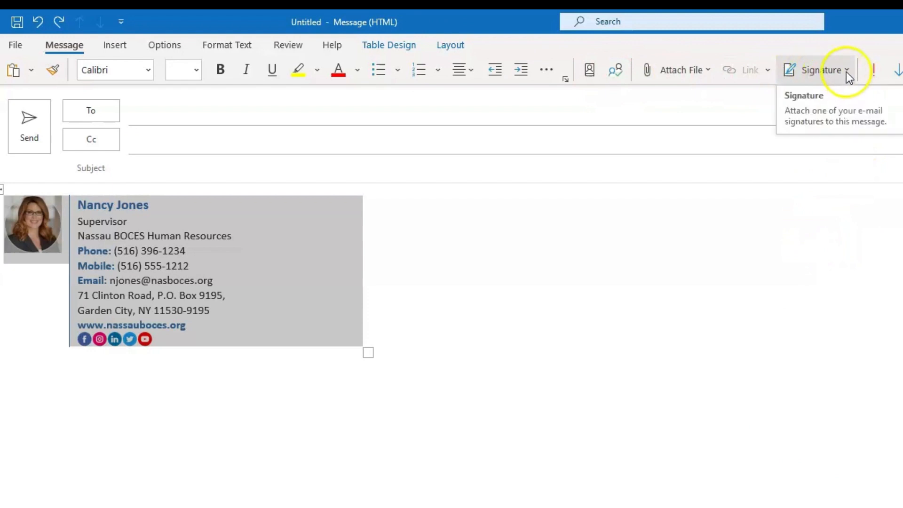
# - Create a new signature named New BOCES in the Signatures dialog and paste the copied signature into it
pyautogui.click(846, 69)
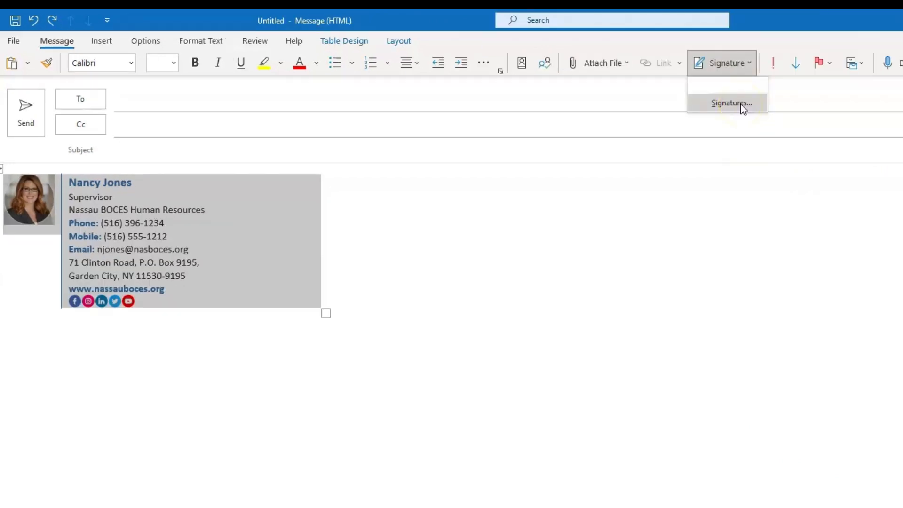
pyautogui.click(732, 103)
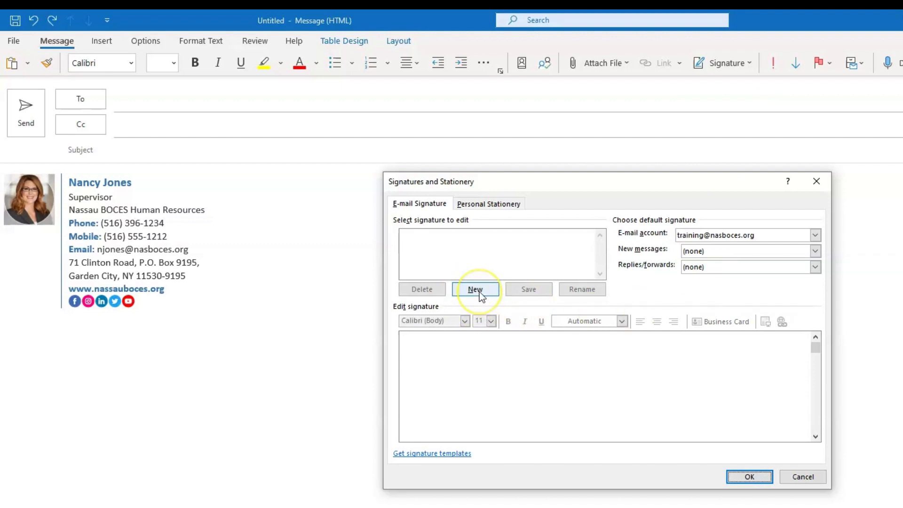
pyautogui.click(475, 289)
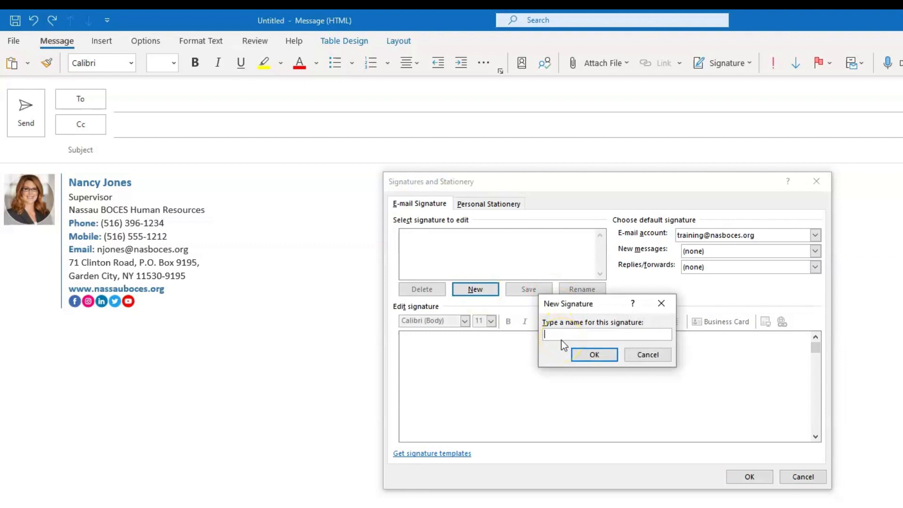
pyautogui.write('New')
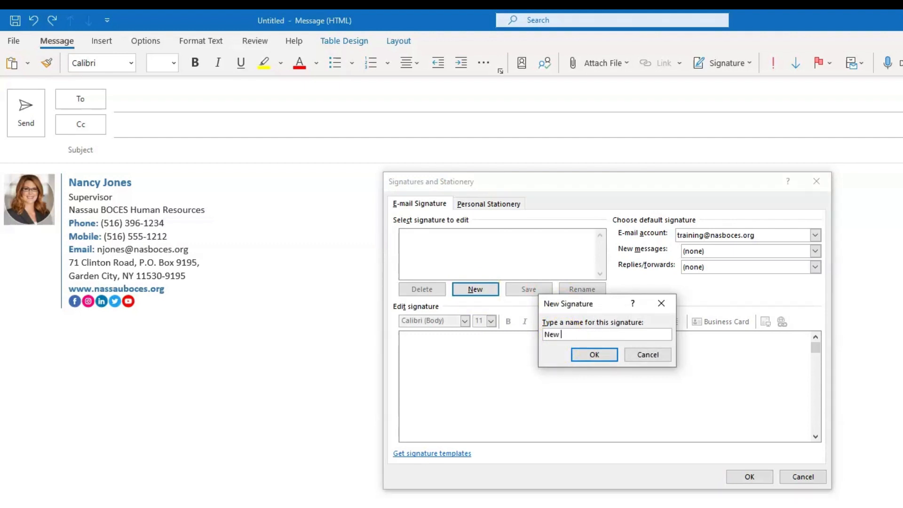
pyautogui.write('BOCES')
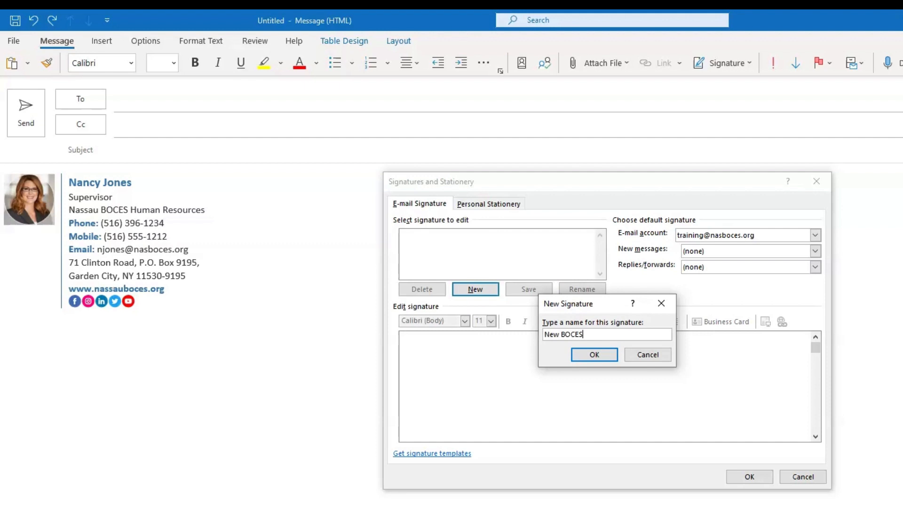
pyautogui.click(594, 355)
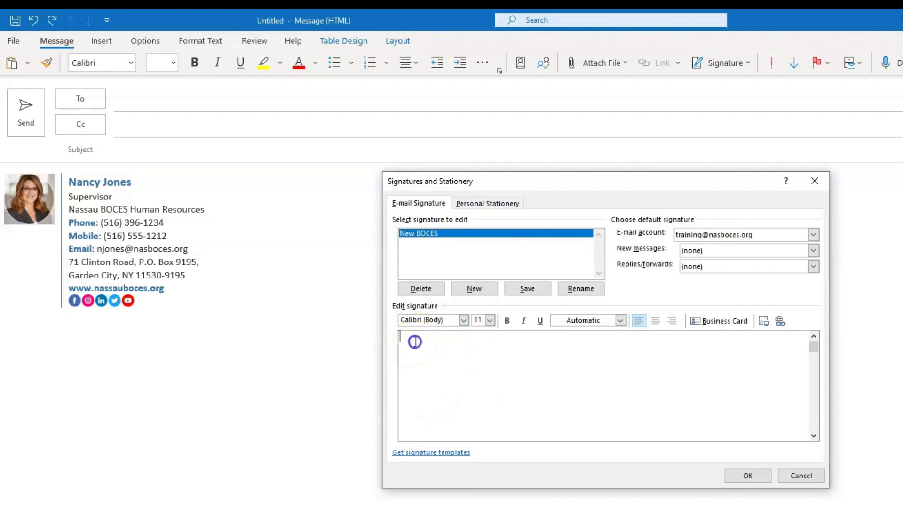
pyautogui.rightClick(409, 342)
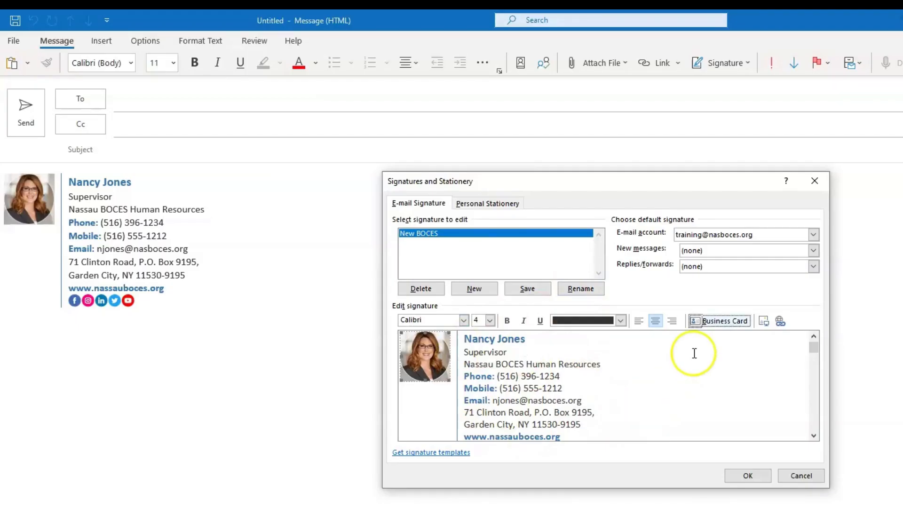
pyautogui.moveTo(774, 253)
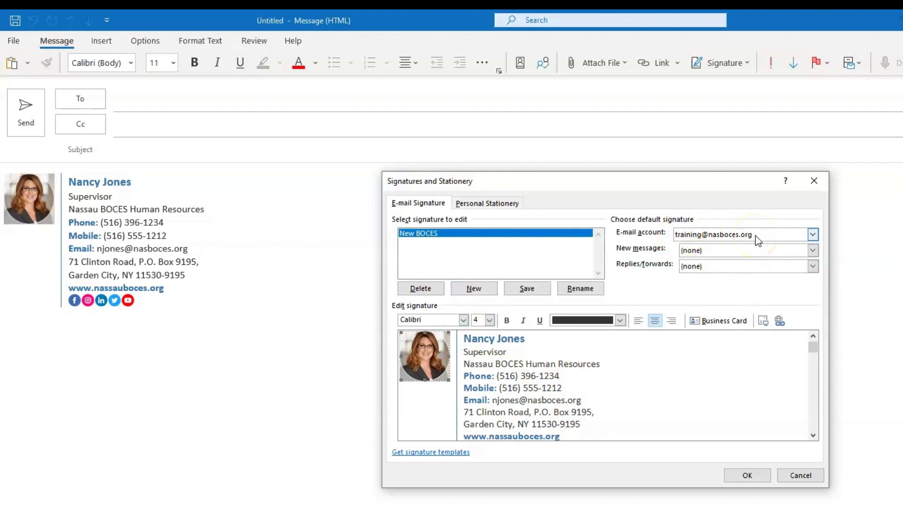
# - Make New BOCES the default for new messages and replies/forwards, save, and discard the draft
pyautogui.click(812, 251)
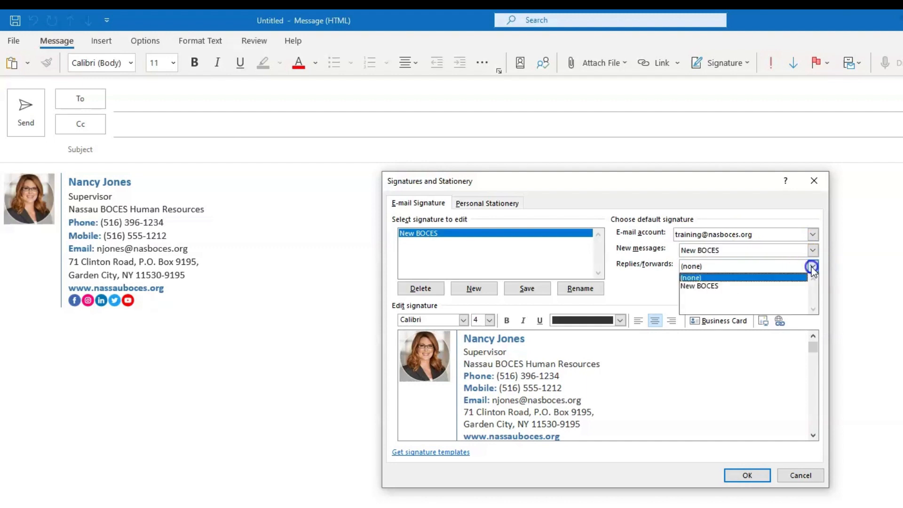
pyautogui.click(699, 286)
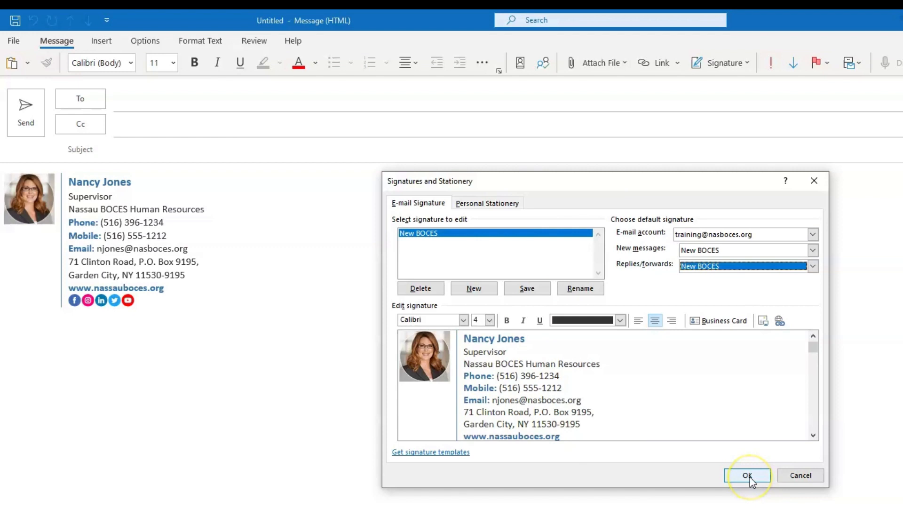
pyautogui.click(748, 475)
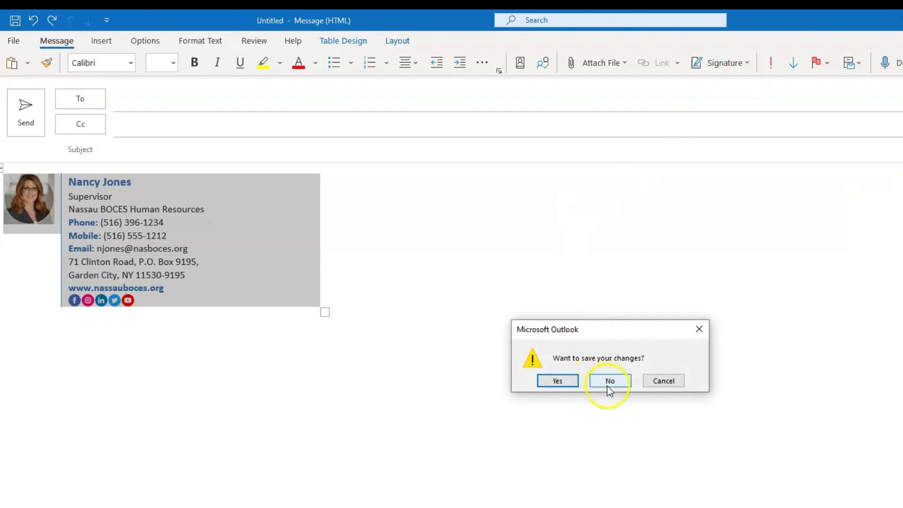
pyautogui.click(609, 381)
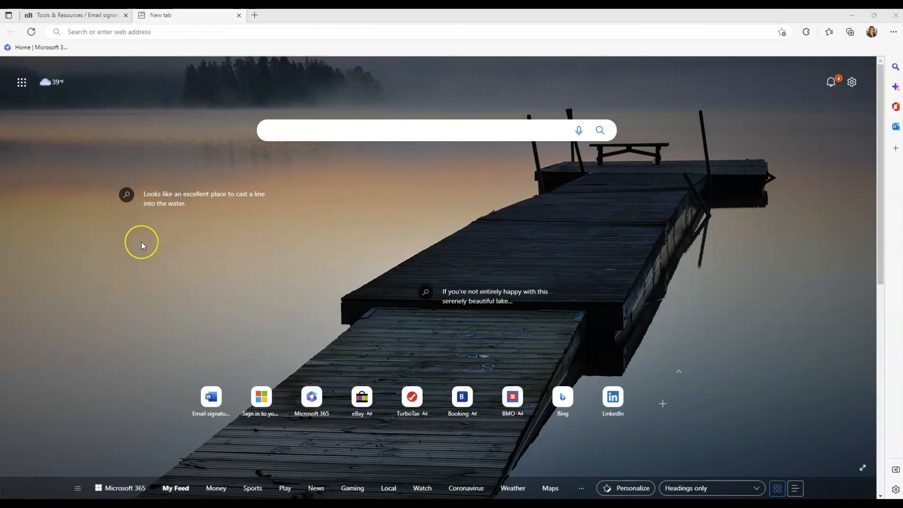
pyautogui.moveTo(142, 246)
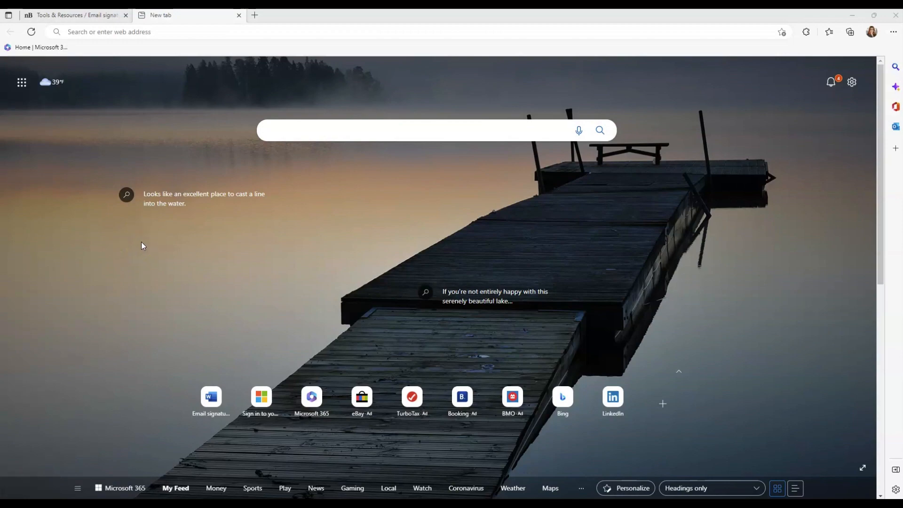
# - Navigate the new Edge tab to the Microsoft 365 home page
pyautogui.write('port')
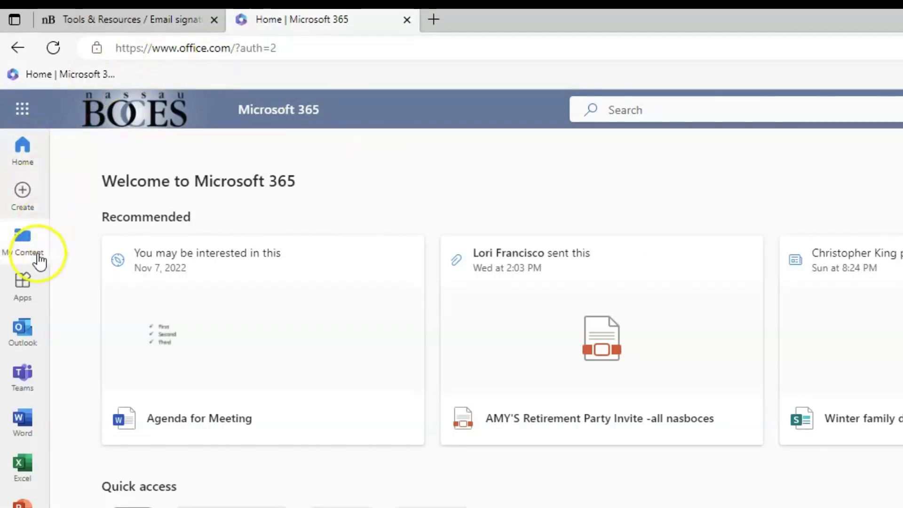
pyautogui.moveTo(22, 331)
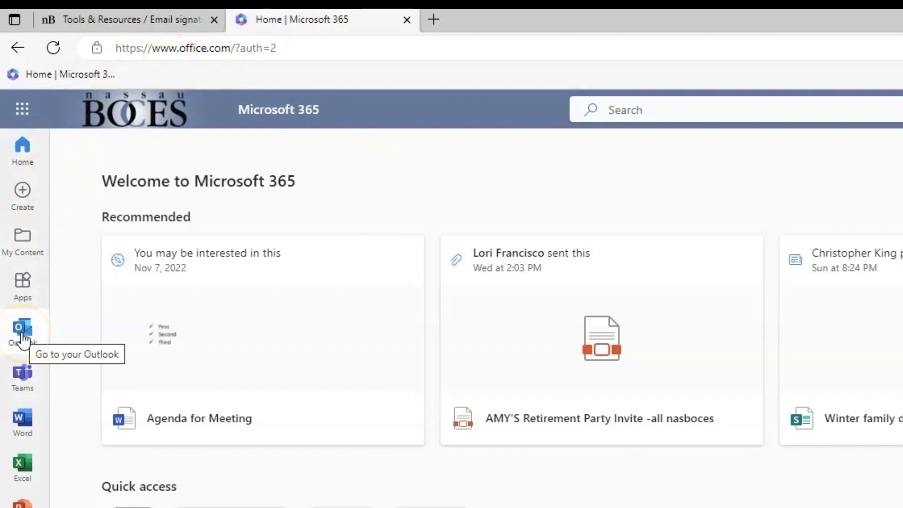
pyautogui.moveTo(22, 109)
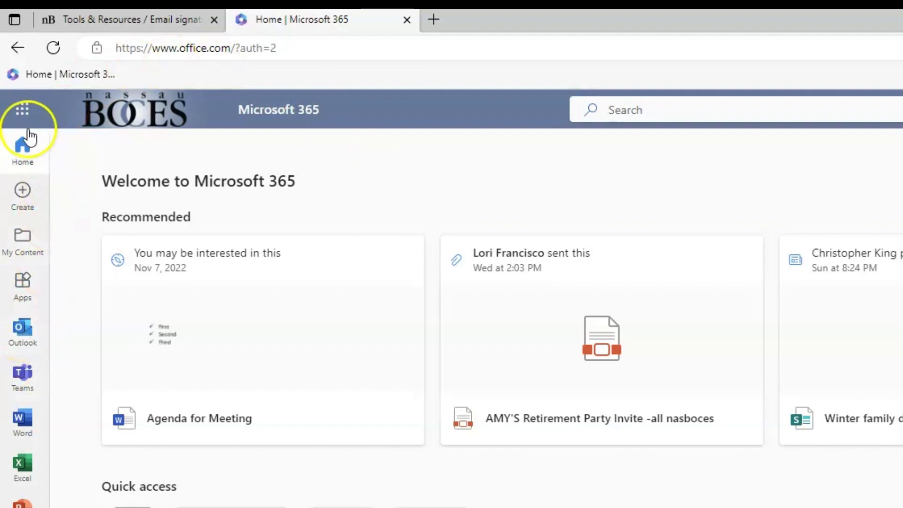
# - Launch Outlook on the web and find the Email signature settings by searching 'email'
pyautogui.click(21, 110)
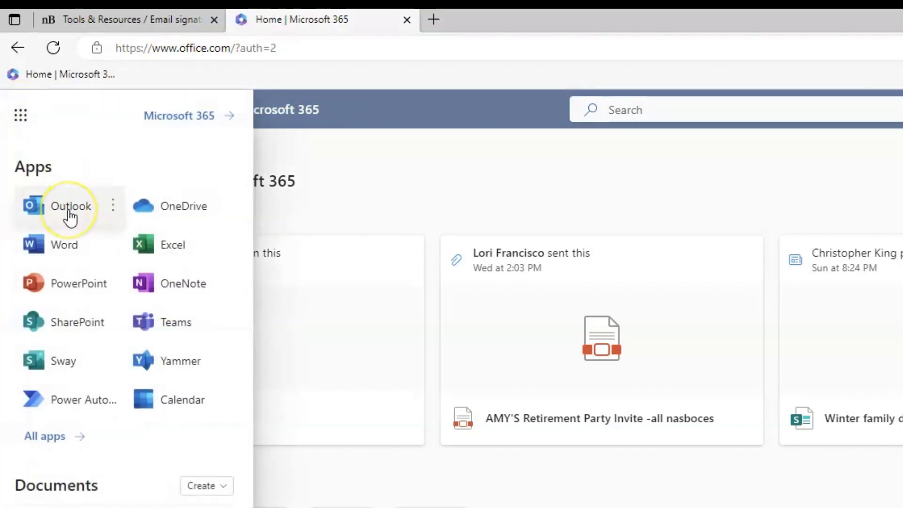
pyautogui.click(70, 206)
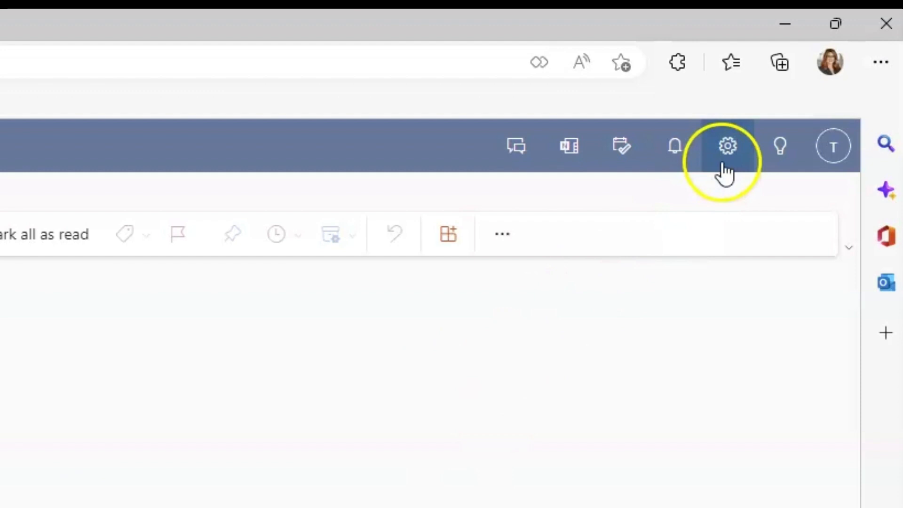
pyautogui.moveTo(727, 145)
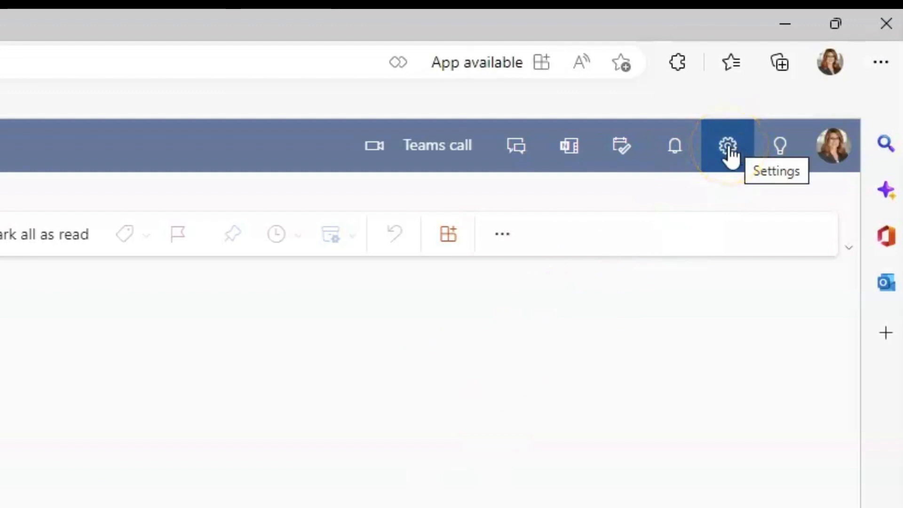
pyautogui.click(728, 145)
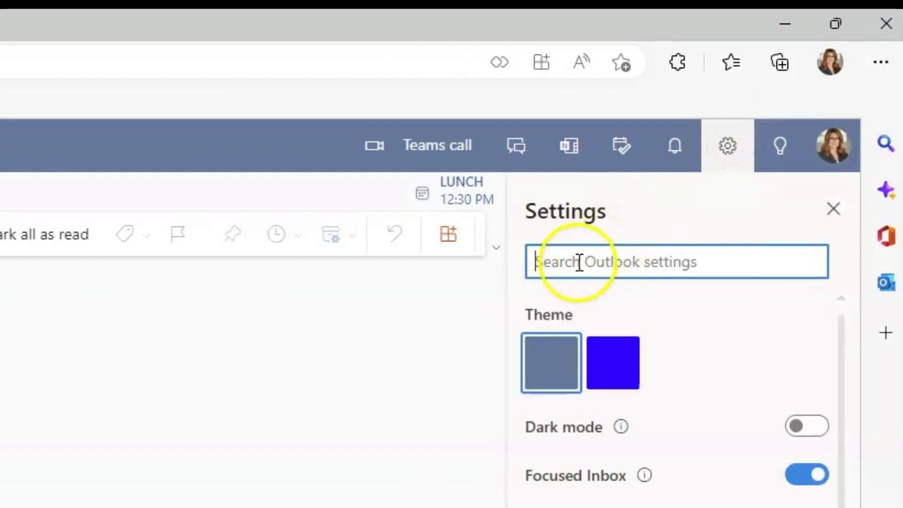
pyautogui.write('email')
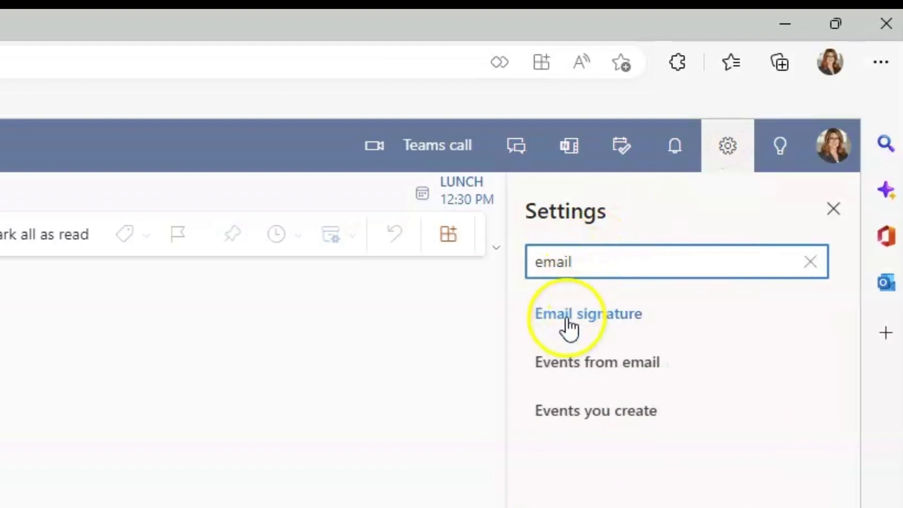
pyautogui.click(587, 313)
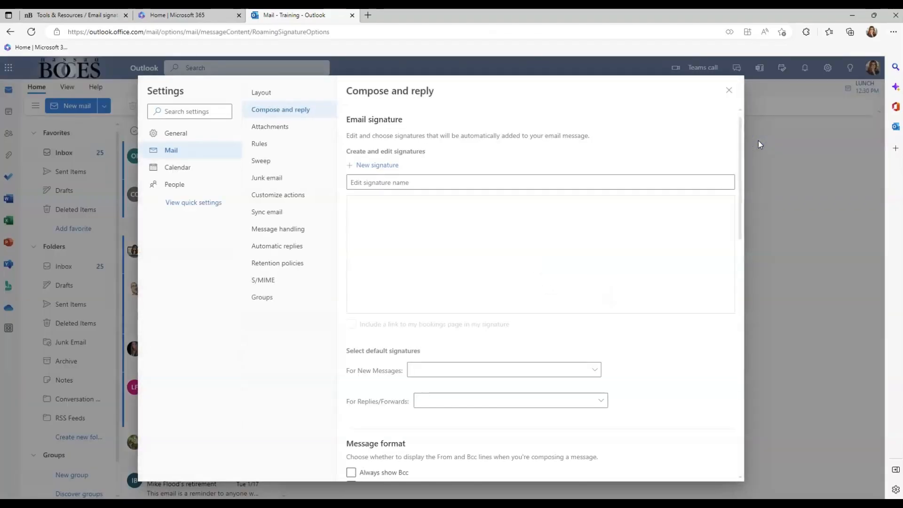
# - Start a new web signature and name it New BOCES
pyautogui.click(377, 166)
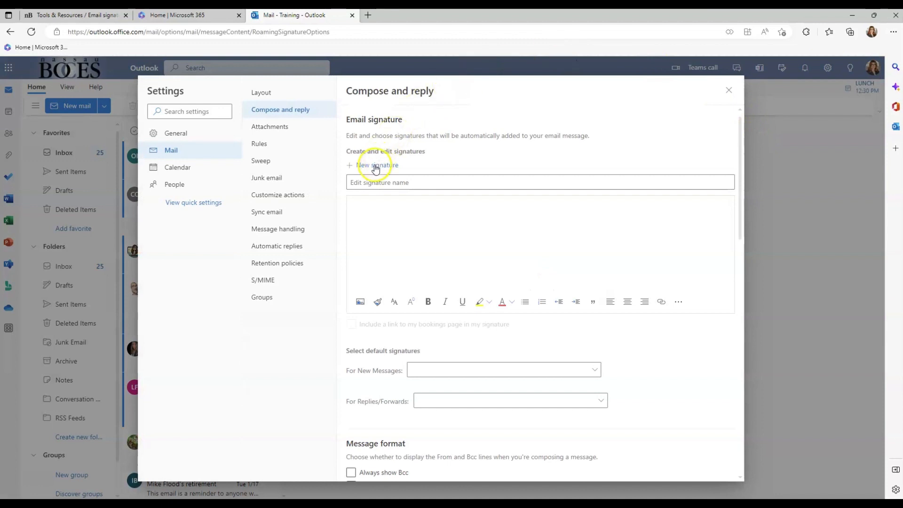
pyautogui.click(376, 166)
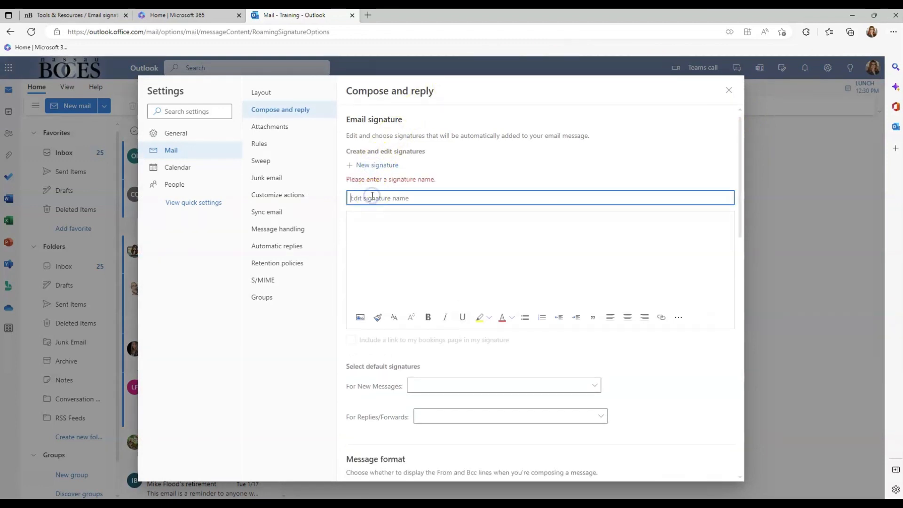
pyautogui.write('New BOCES')
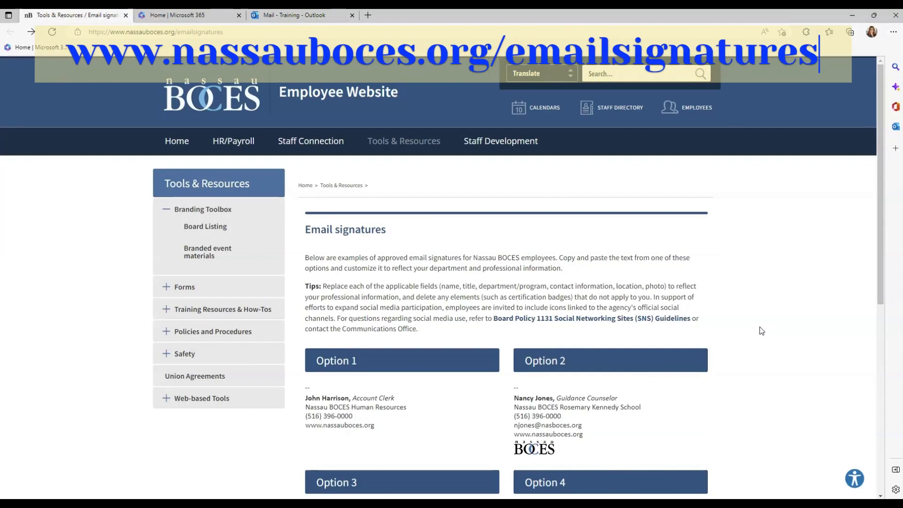
pyautogui.moveTo(765, 332)
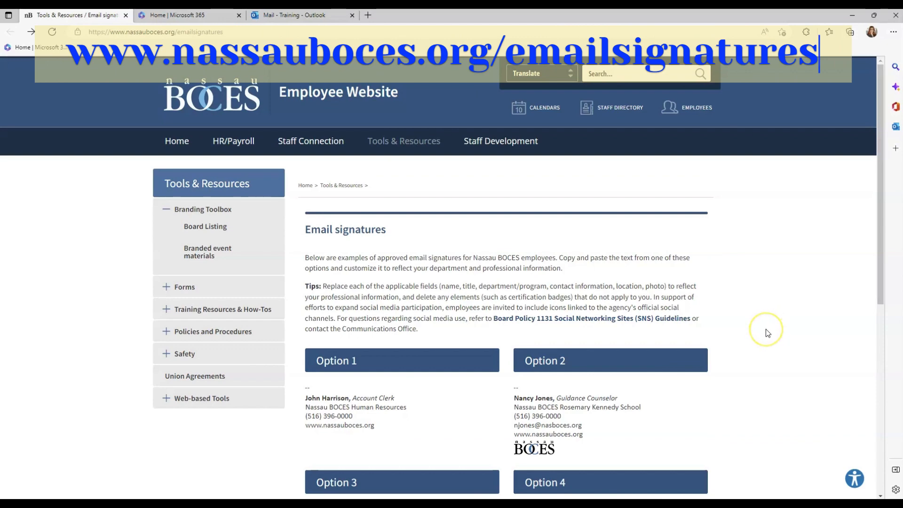
# - Scroll the email signatures page down to the Option 4 example signature
pyautogui.scroll(-3)
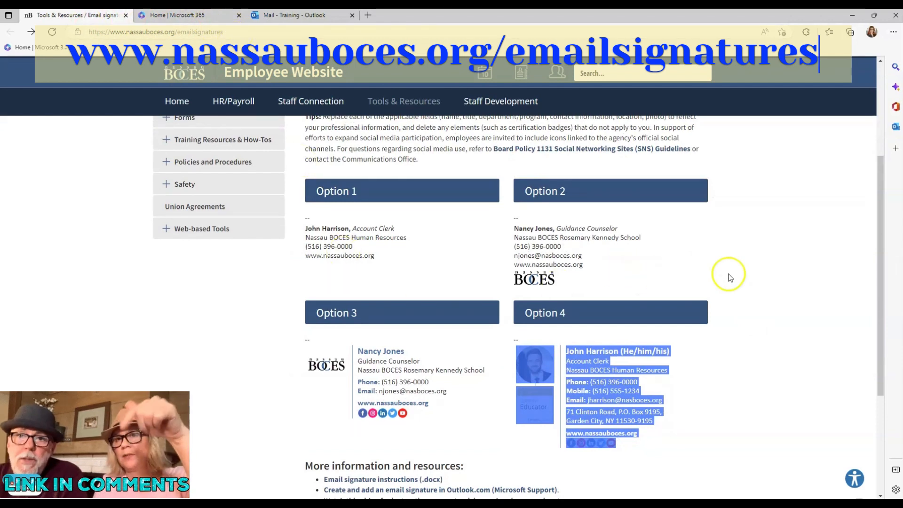
pyautogui.moveTo(786, 295)
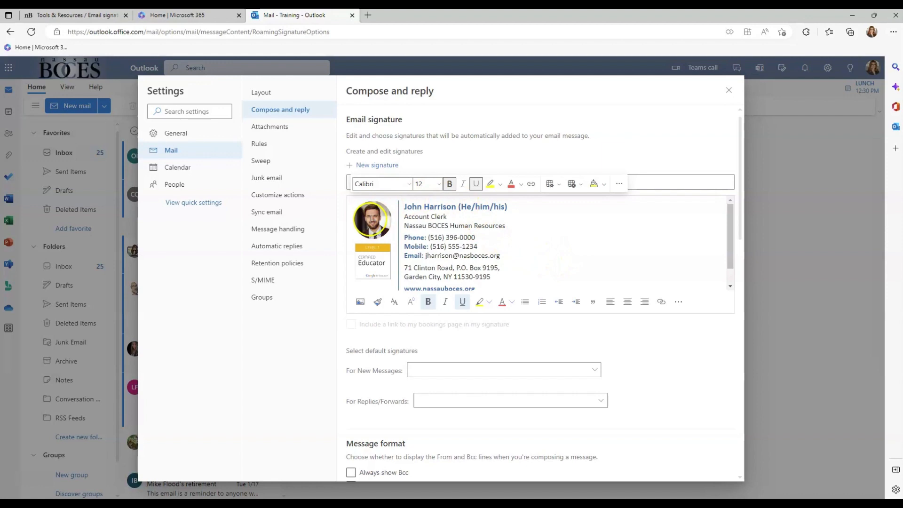
pyautogui.moveTo(425, 199)
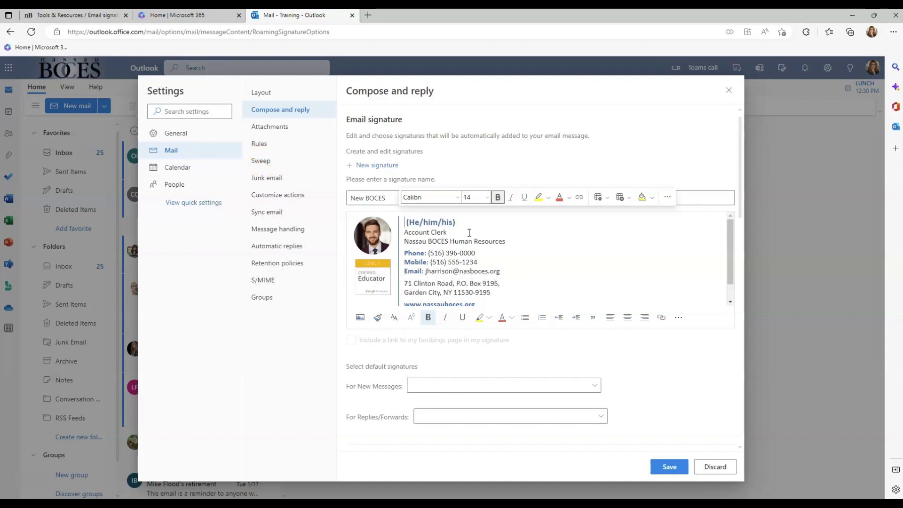
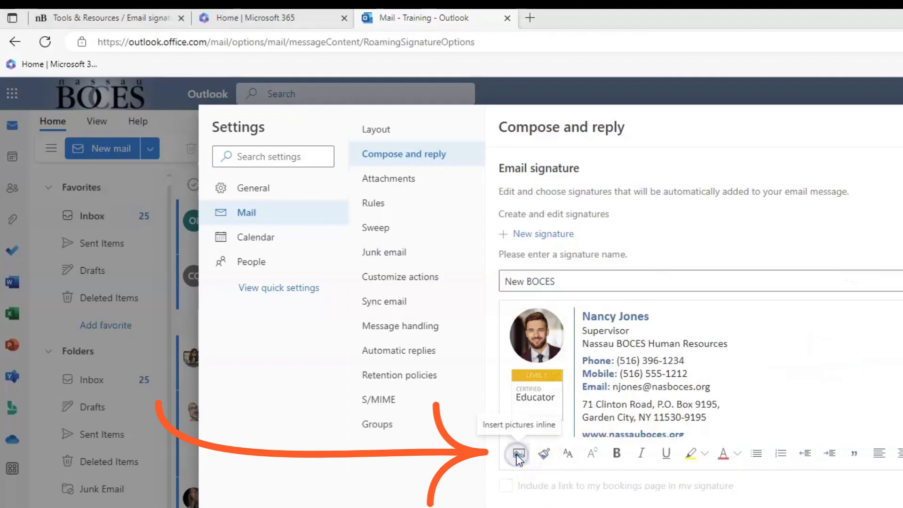
pyautogui.click(517, 453)
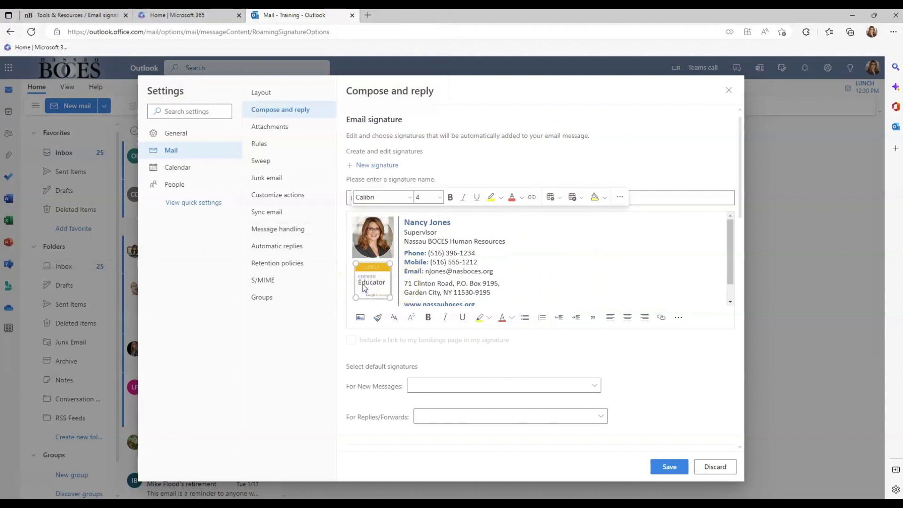
pyautogui.write('New BOCES')
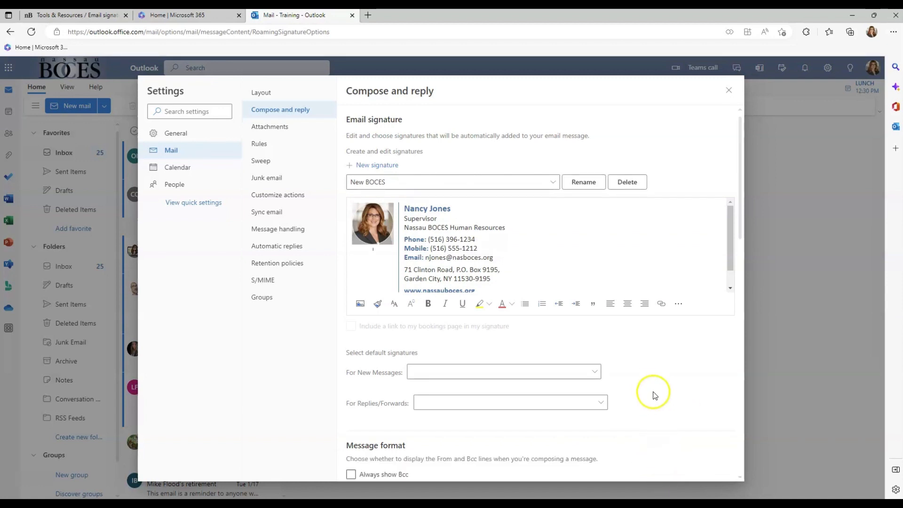
# - Set New BOCES as default for new messages and replies/forwards, save, and close settings
pyautogui.scroll(-3)
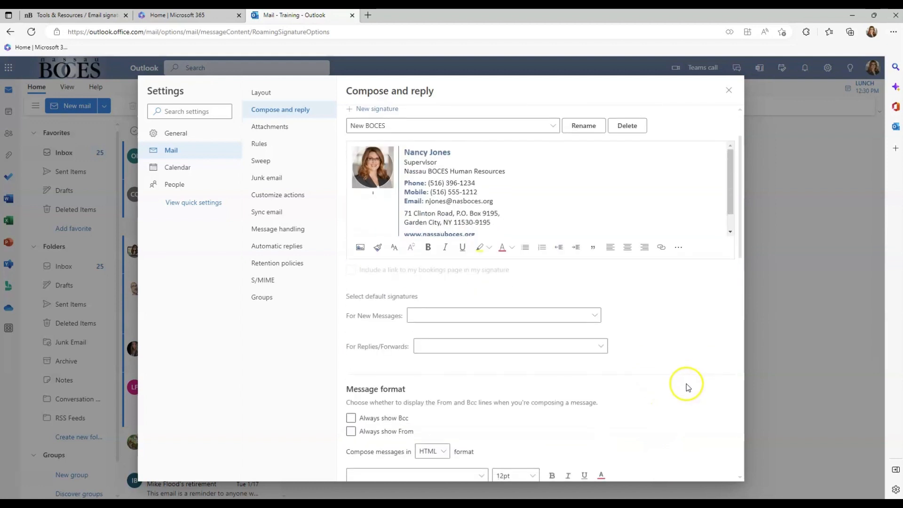
pyautogui.moveTo(581, 315)
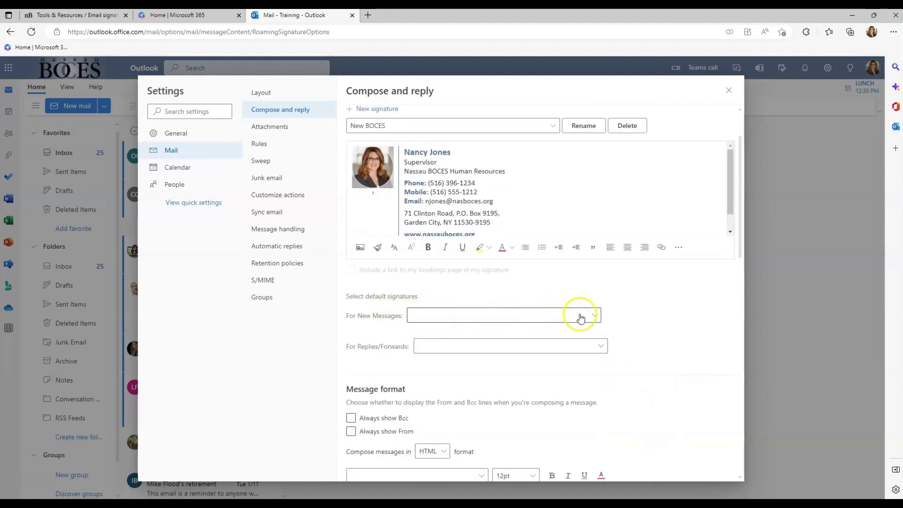
pyautogui.click(581, 315)
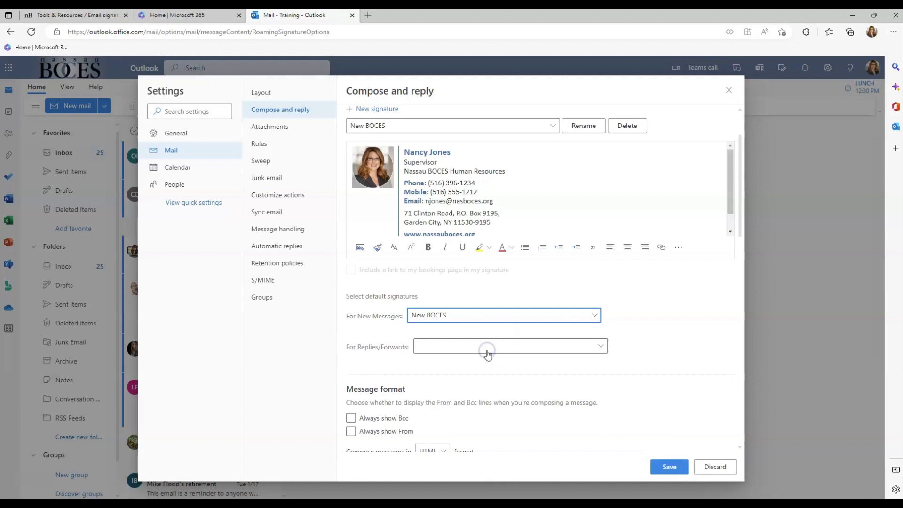
pyautogui.click(510, 345)
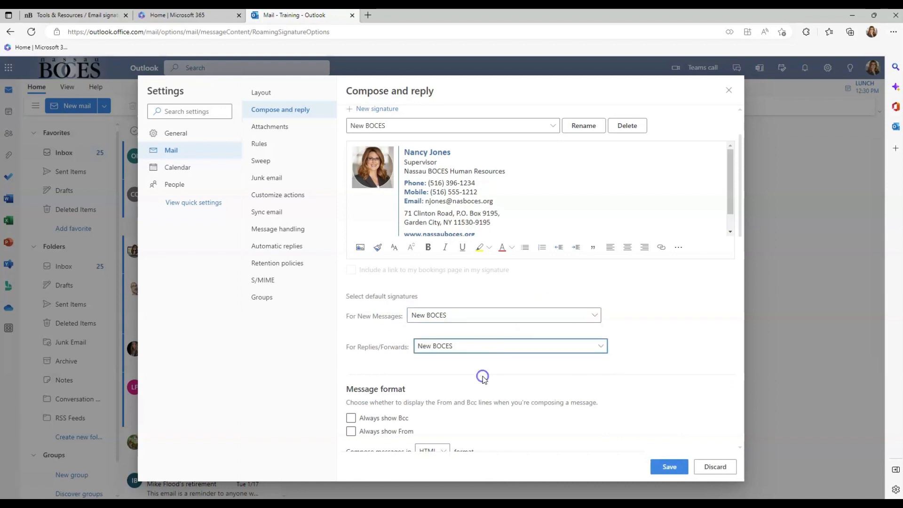
pyautogui.moveTo(484, 282)
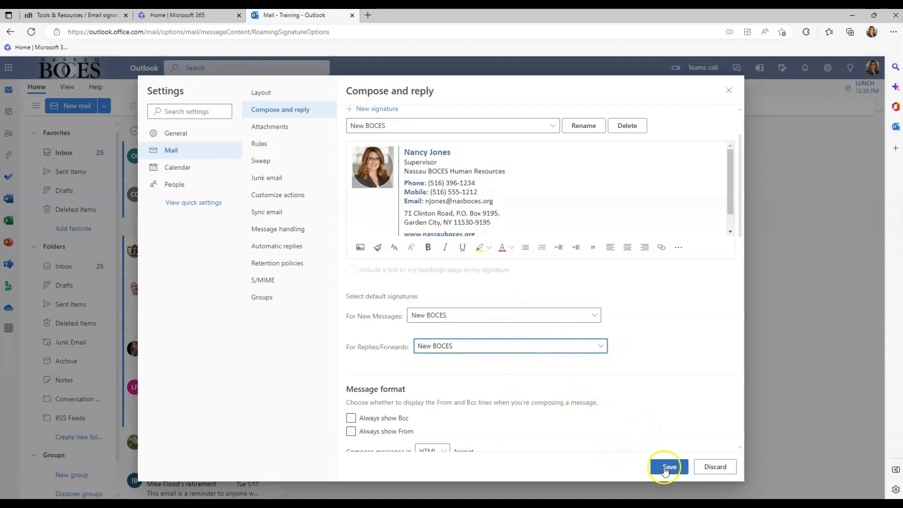
pyautogui.click(666, 467)
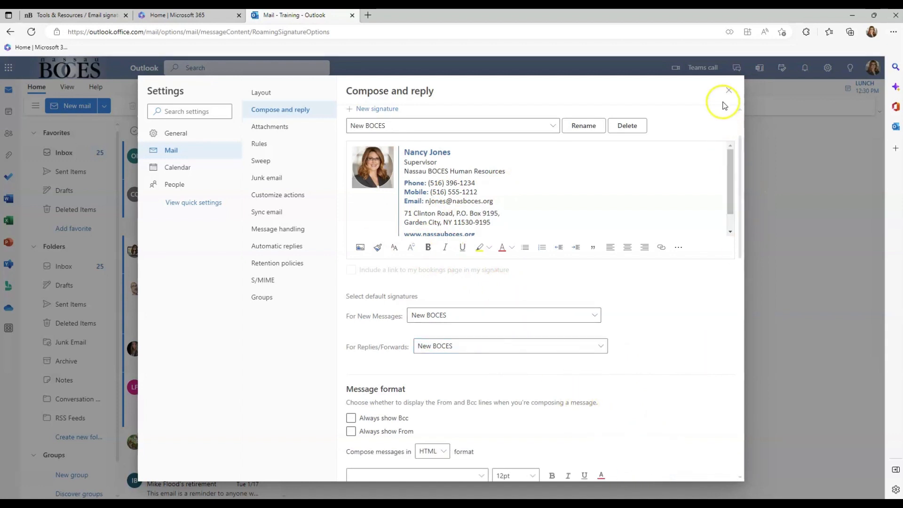
pyautogui.click(728, 91)
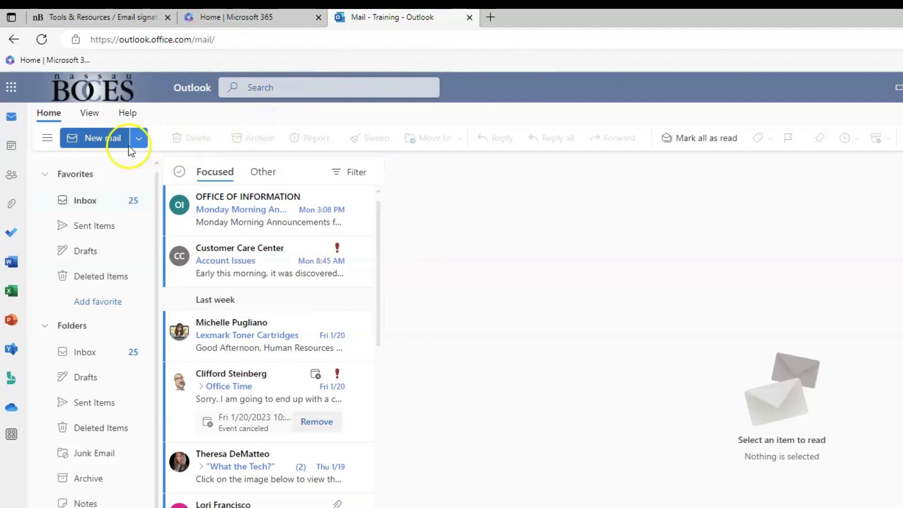
pyautogui.click(93, 138)
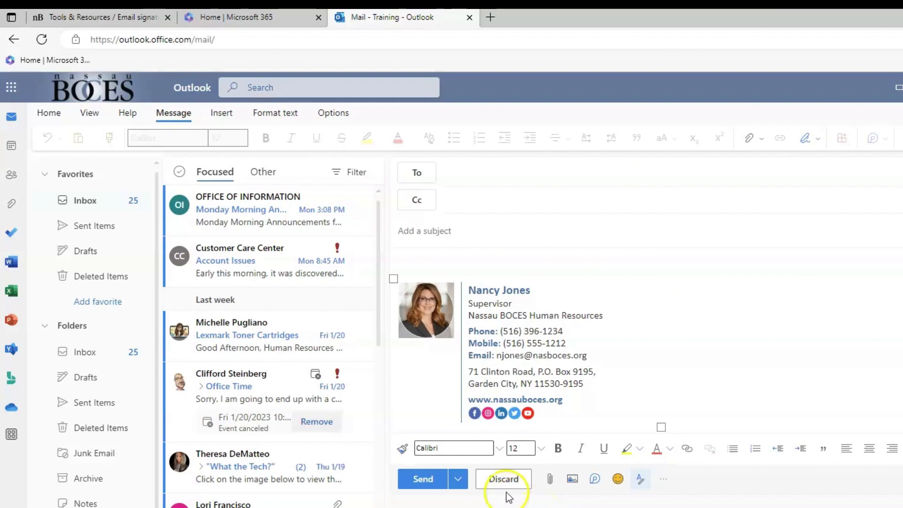
pyautogui.click(503, 479)
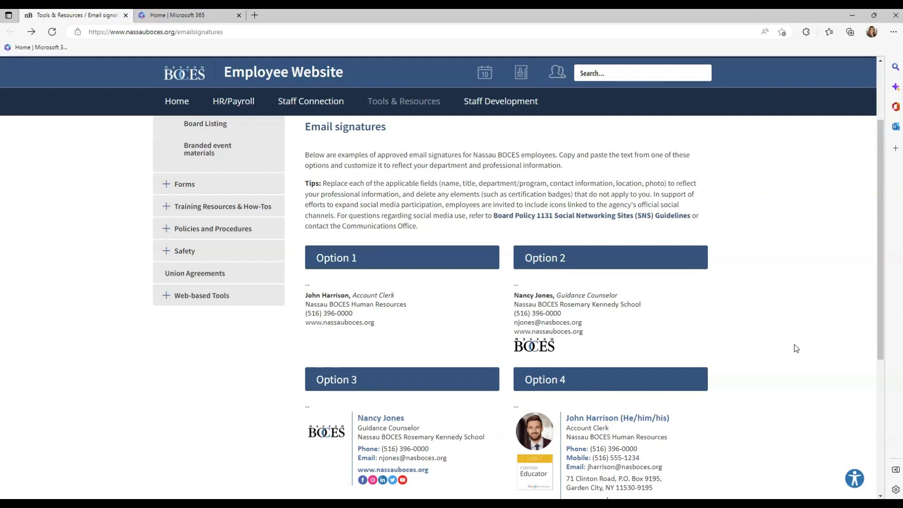
pyautogui.moveTo(836, 204)
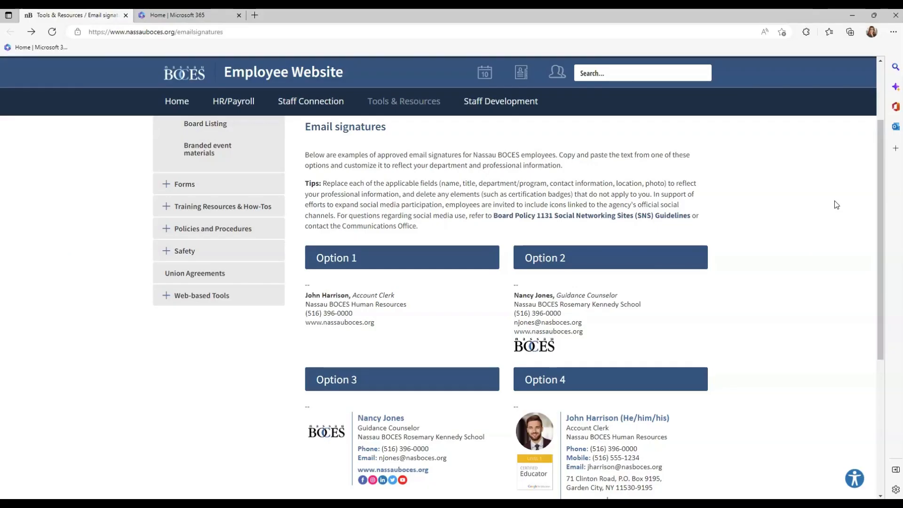